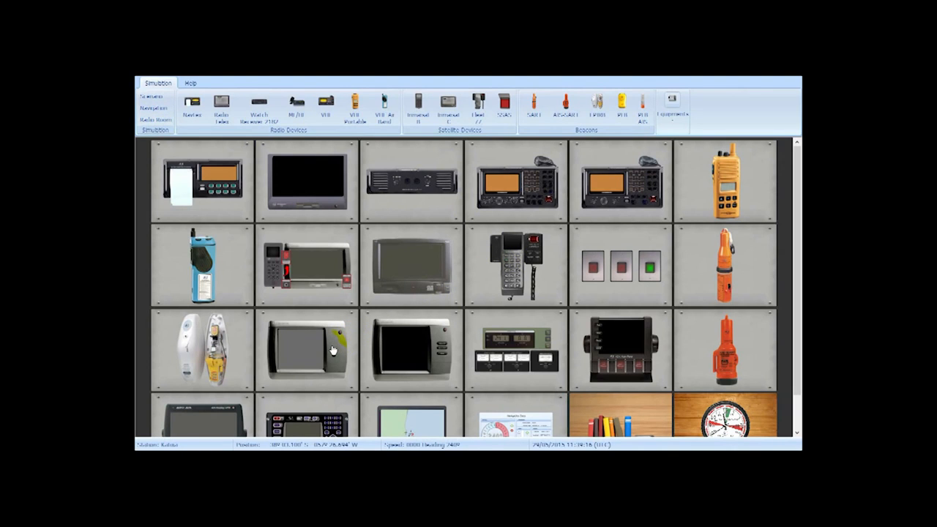
Step: Open the ADV GPS 1000 unit and power it on to show position and UTC time
double_click(308, 350)
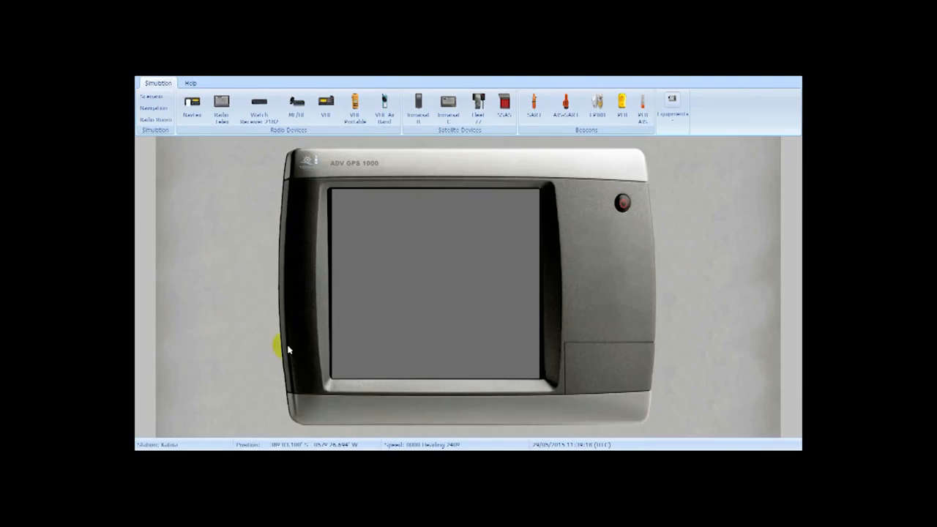
left_click(623, 203)
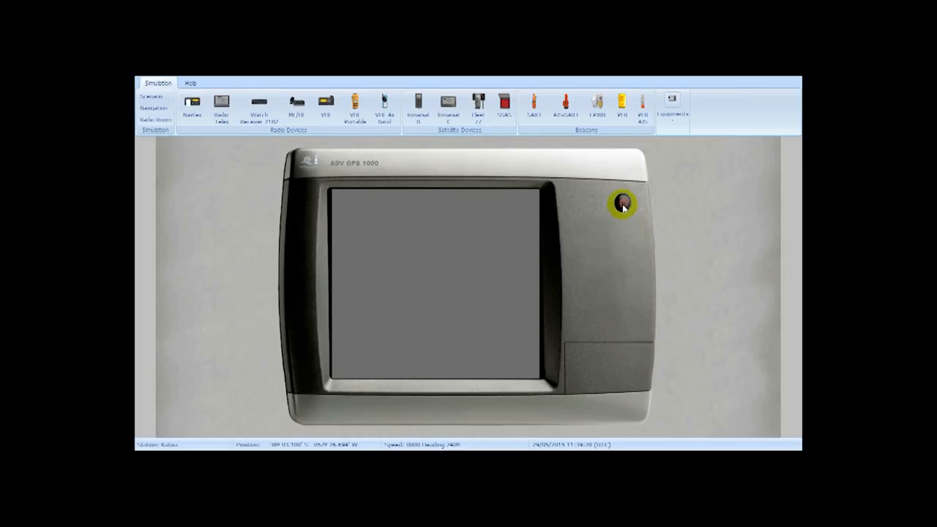
left_click(622, 203)
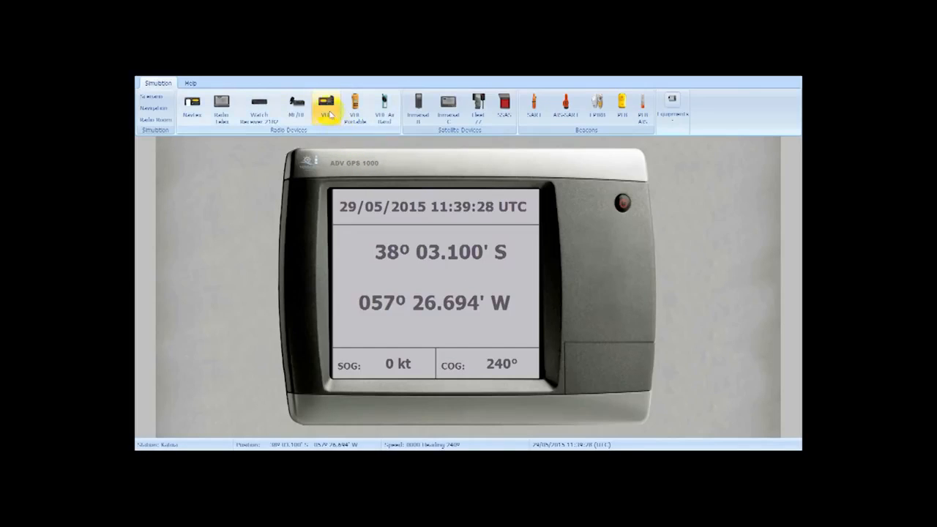
Step: Open the VHF Marine ADV 2500 radio and power it on at channel 09
left_click(326, 105)
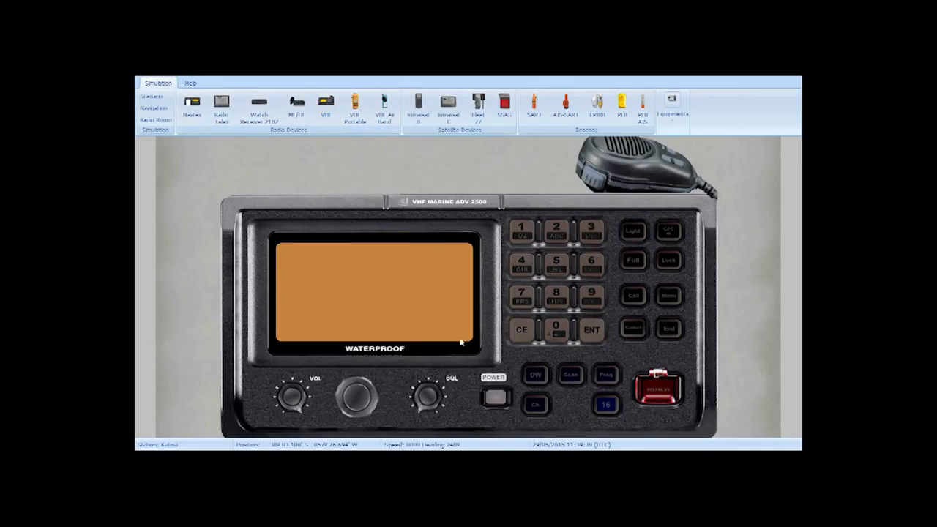
left_click(495, 393)
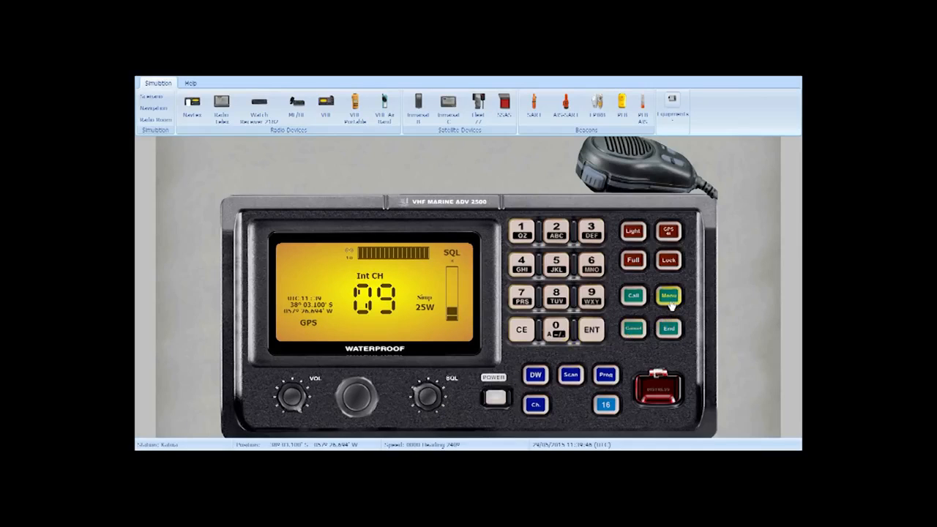
Step: Compose an individual Urgency DSC call to MMSI 007010221 with traffic channel 16
left_click(669, 295)
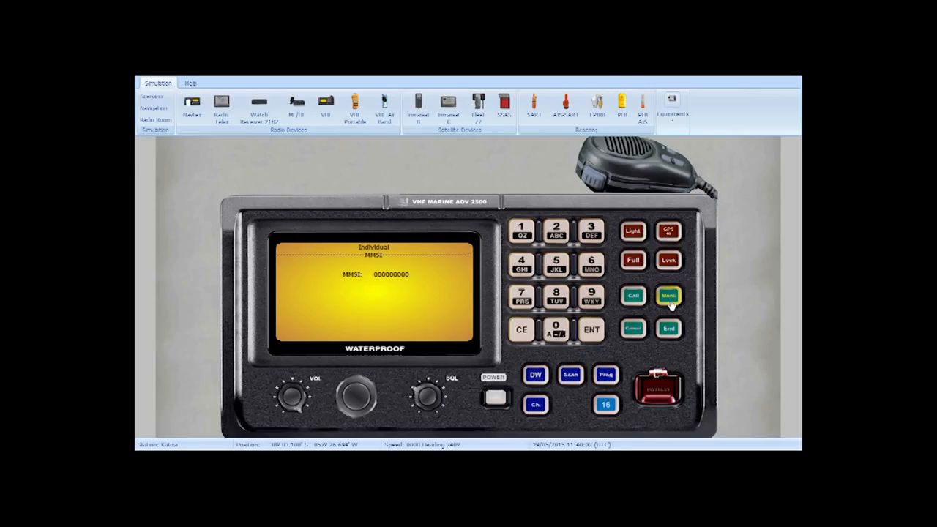
left_click(520, 295)
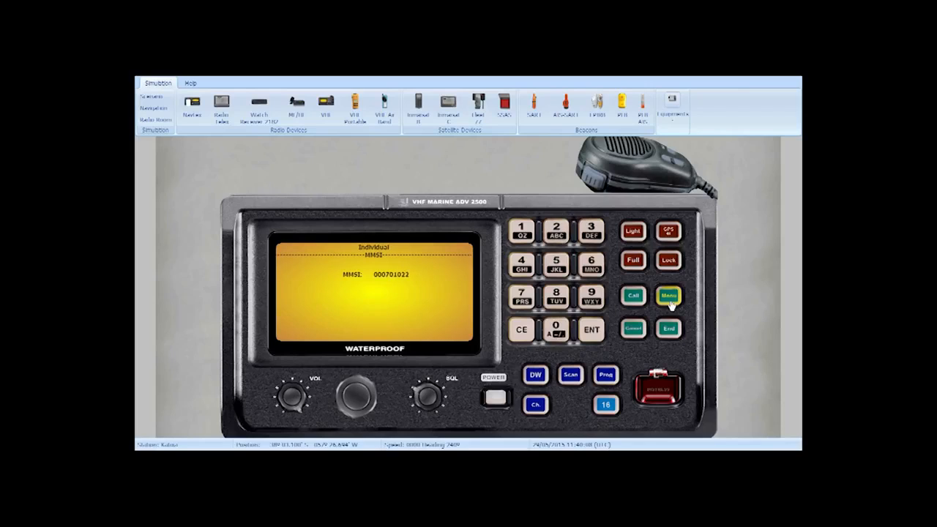
left_click(590, 329)
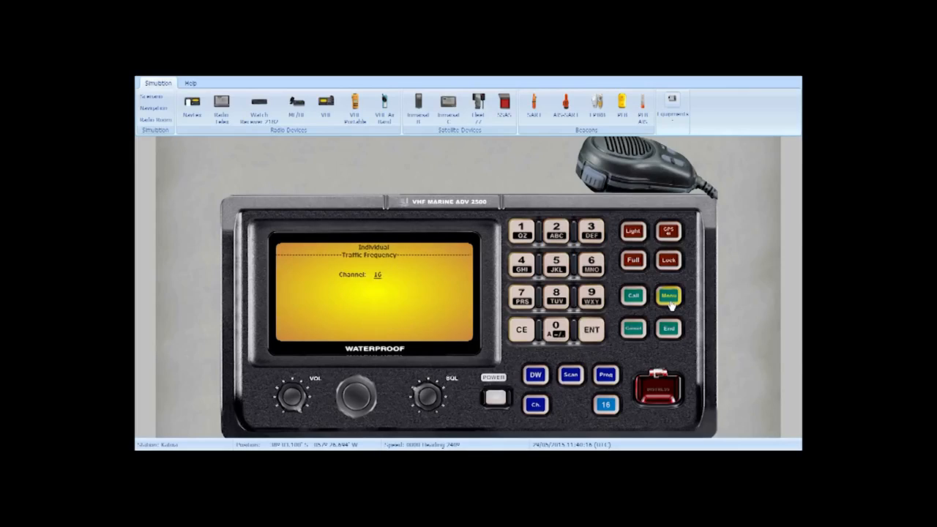
left_click(669, 295)
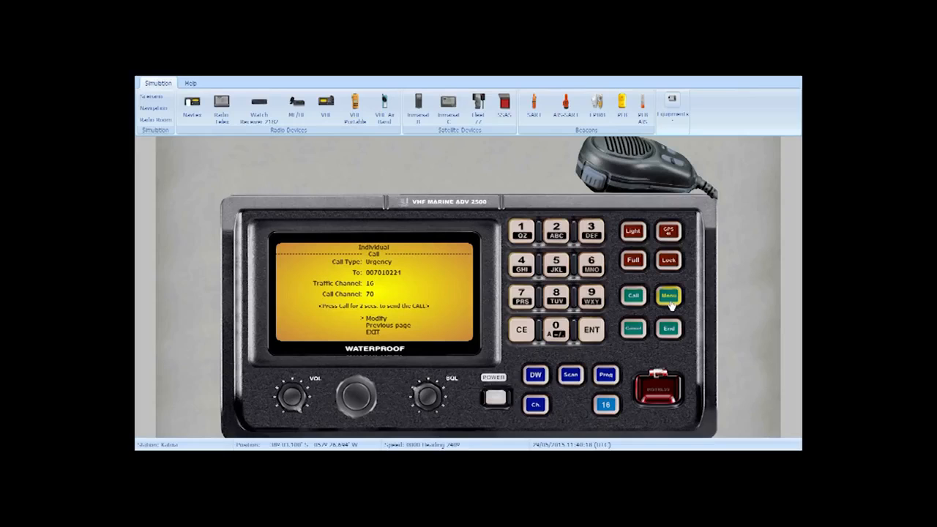
Step: Transmit the individual urgency call to coastal station 007010221
left_click(630, 296)
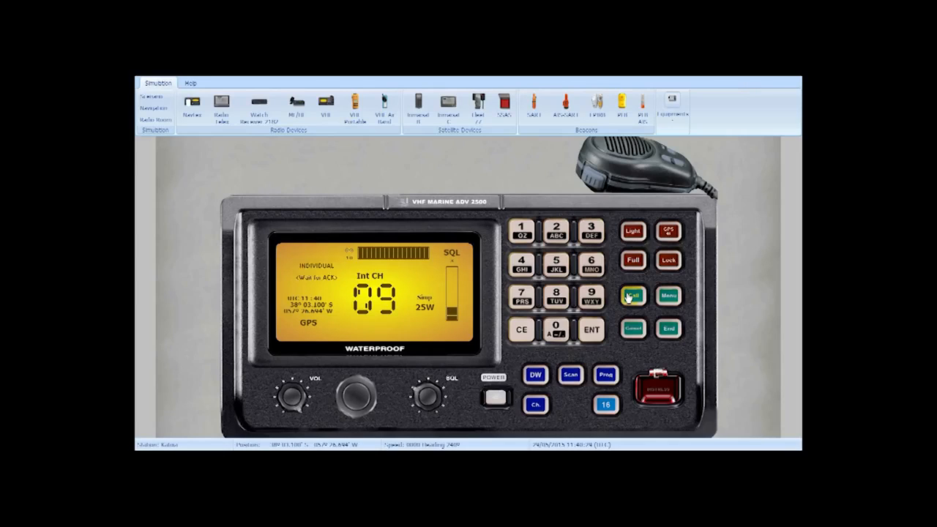
Step: After acknowledgement, switch the radio to channel 16 and key the handset microphone
left_click(632, 295)
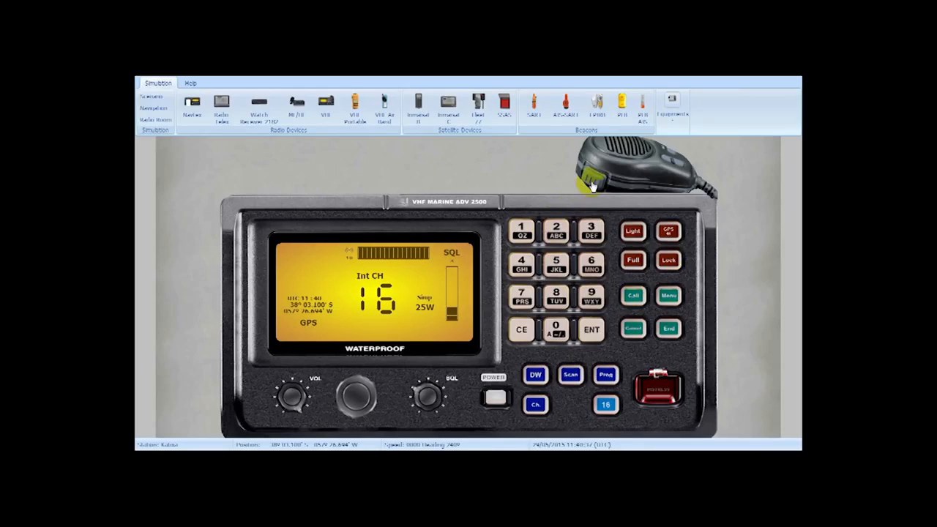
left_click(588, 178)
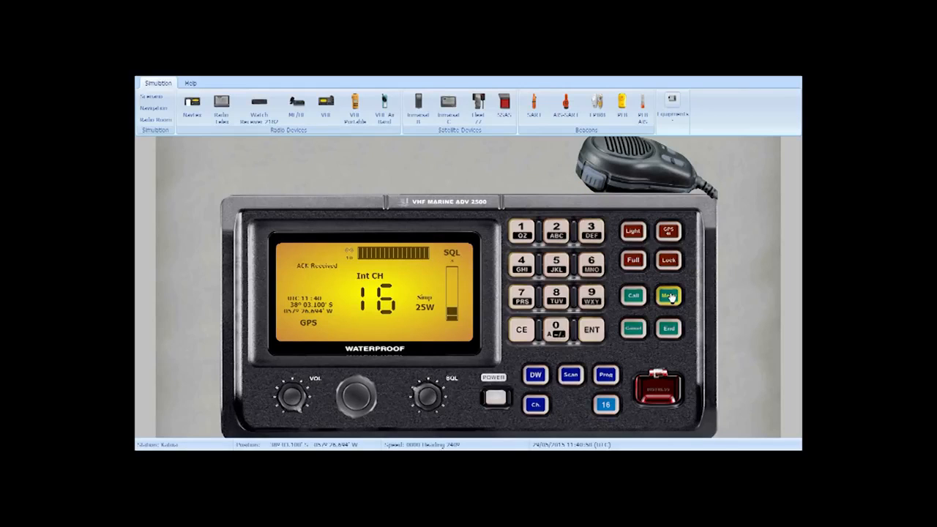
Step: Compose an individual Safety call to MMSI 007010221 with no traffic channel
left_click(668, 296)
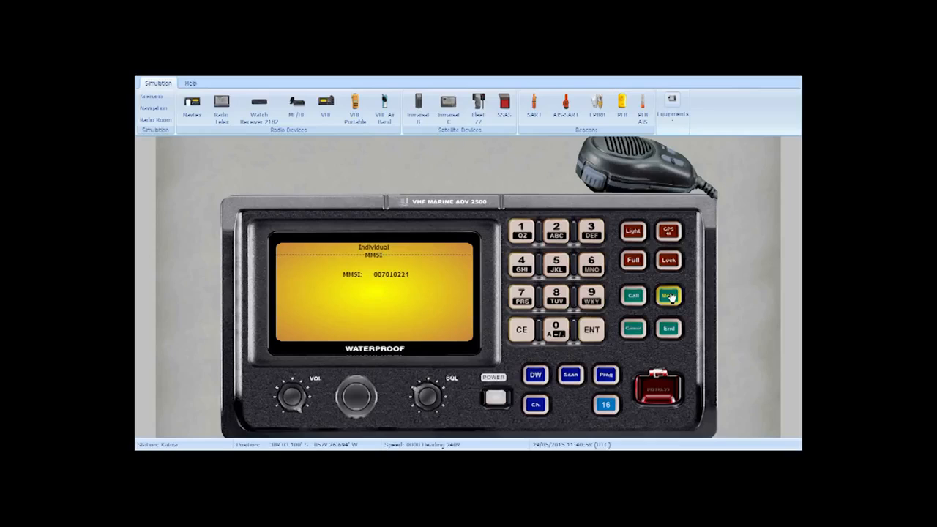
left_click(669, 296)
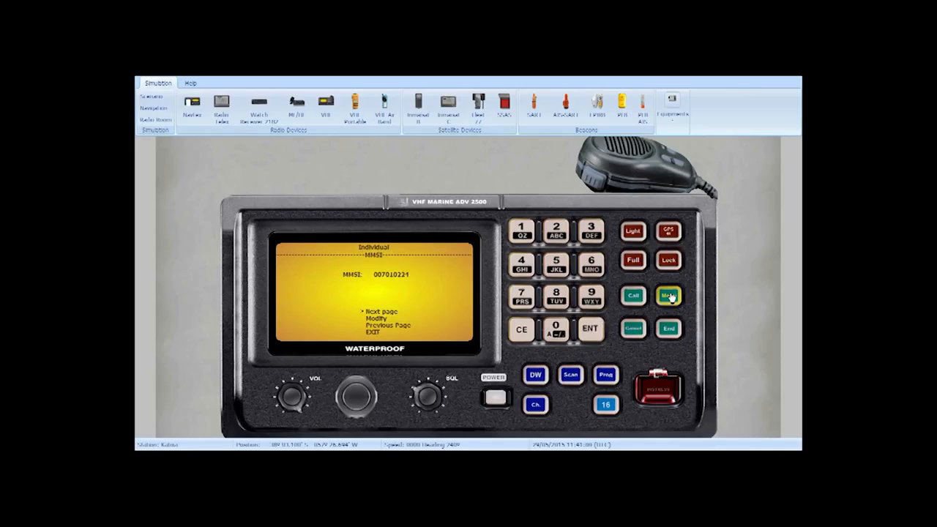
left_click(584, 329)
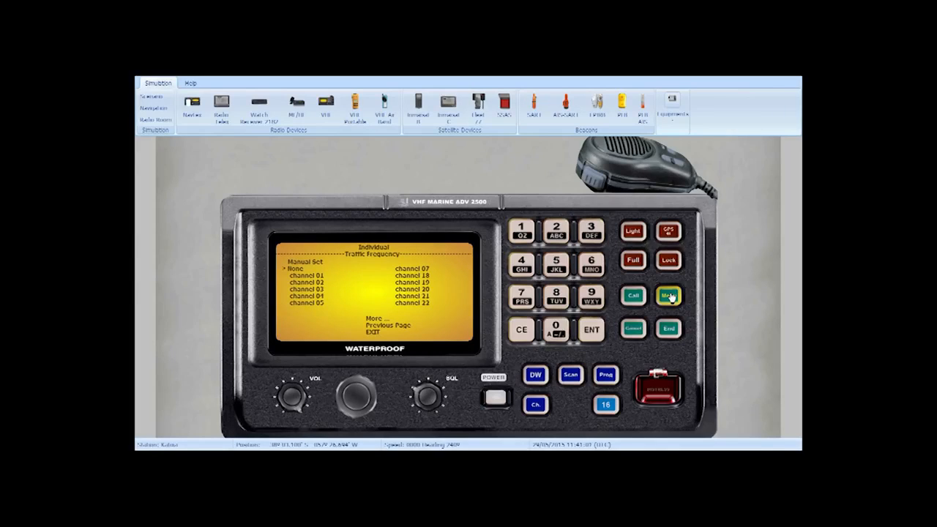
left_click(668, 296)
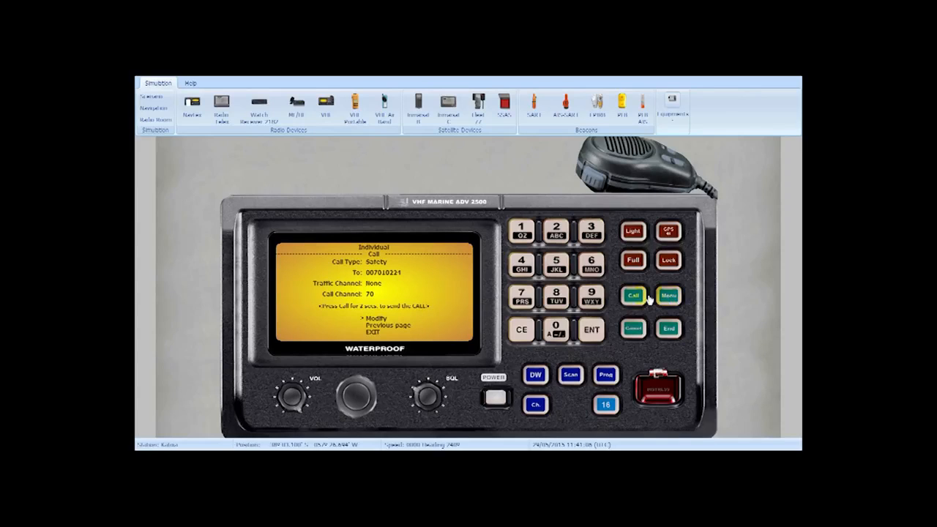
Step: Hold Call to transmit the safety call and await acknowledgement
left_click(634, 295)
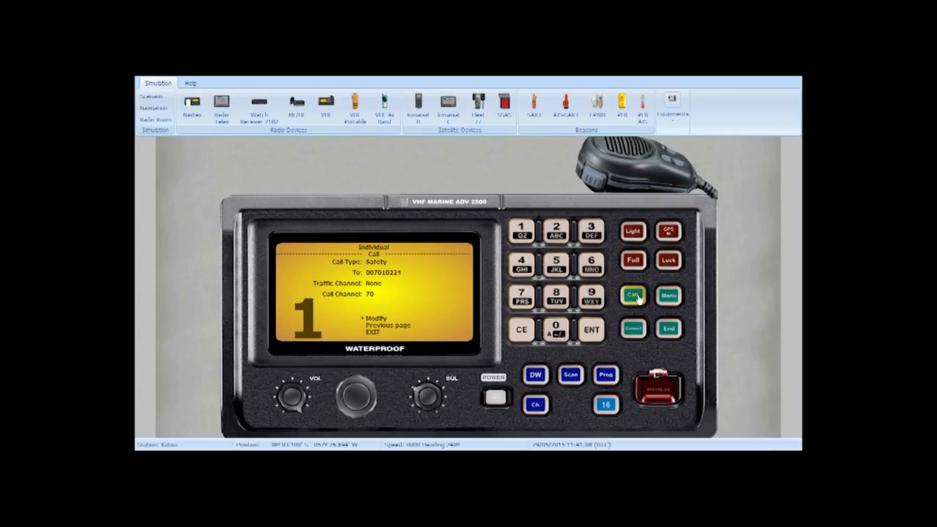
left_click(633, 295)
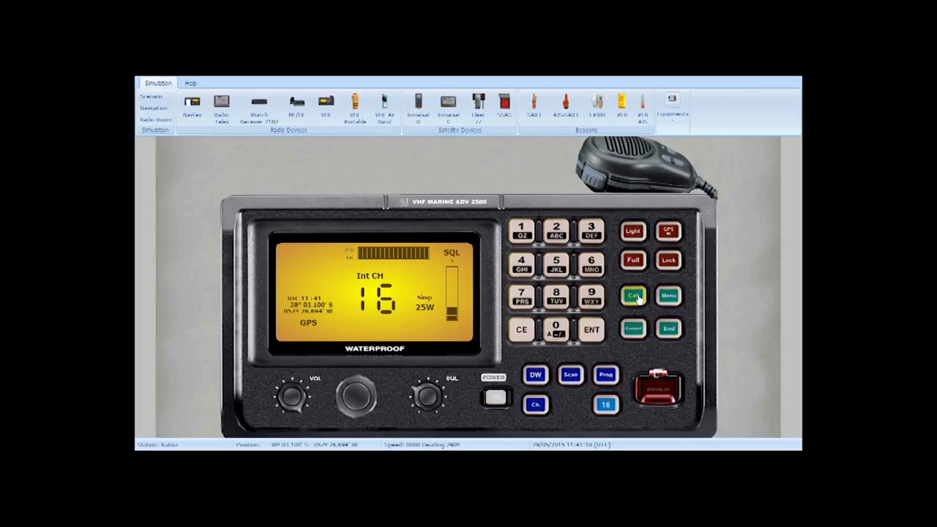
left_click(632, 296)
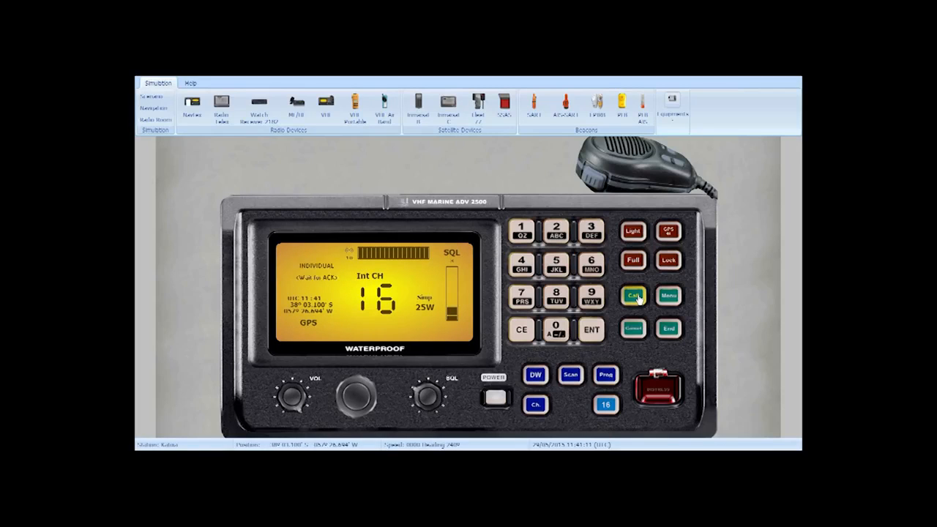